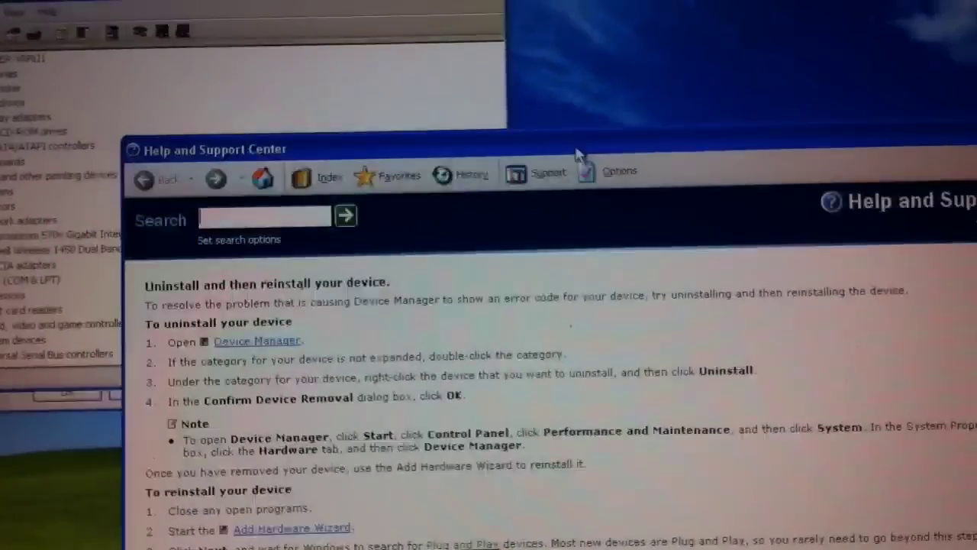
# - Finish the Hardware Update Wizard that found no better driver, returning to Device Manager
pyautogui.scroll(-3)
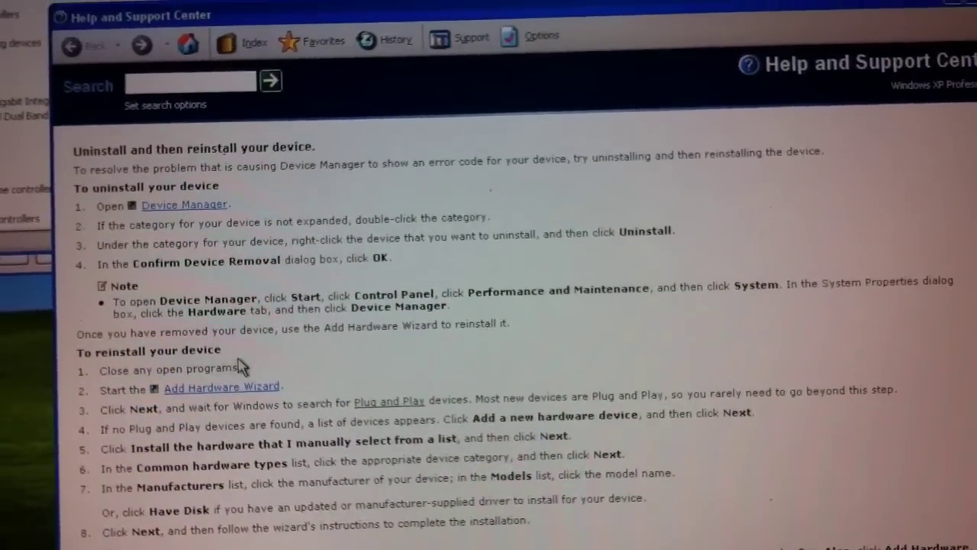
pyautogui.scroll(-3)
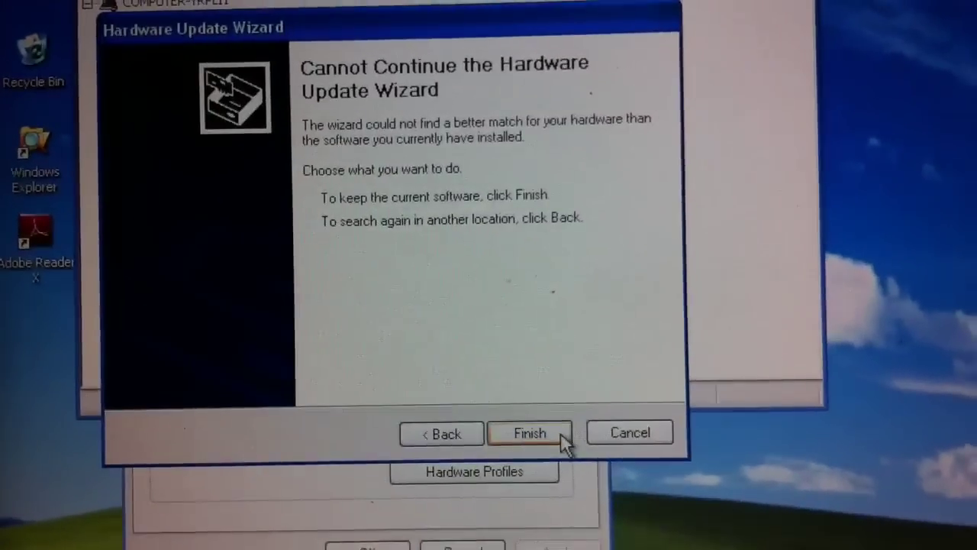
pyautogui.click(529, 432)
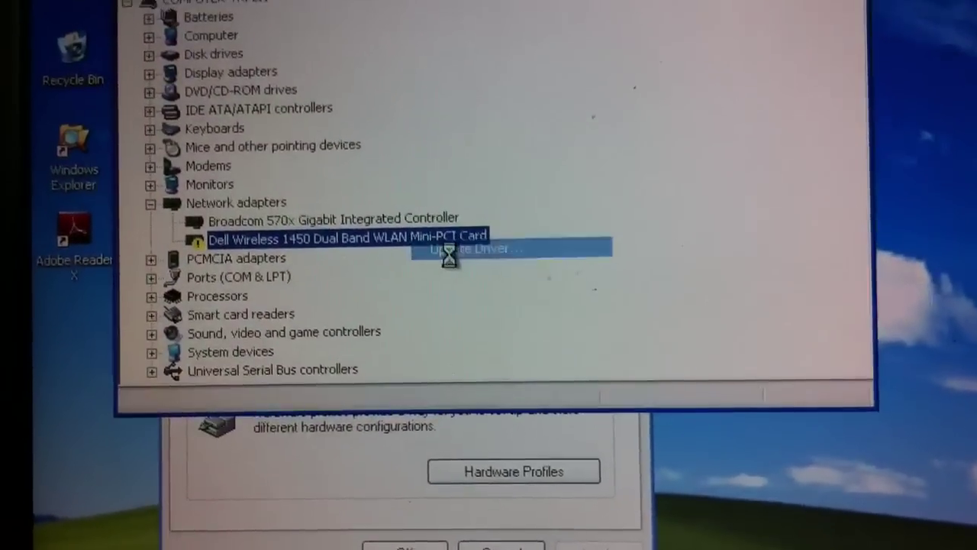
# - Update the Dell Wireless 1450 driver from the Dell drivers folder, skipping Windows Update; finish when none is found
pyautogui.click(470, 249)
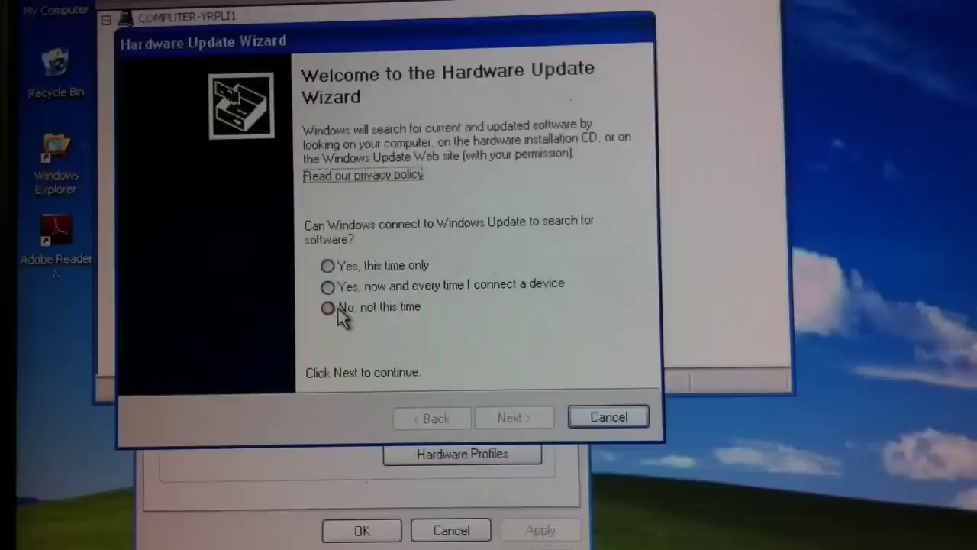
pyautogui.click(513, 417)
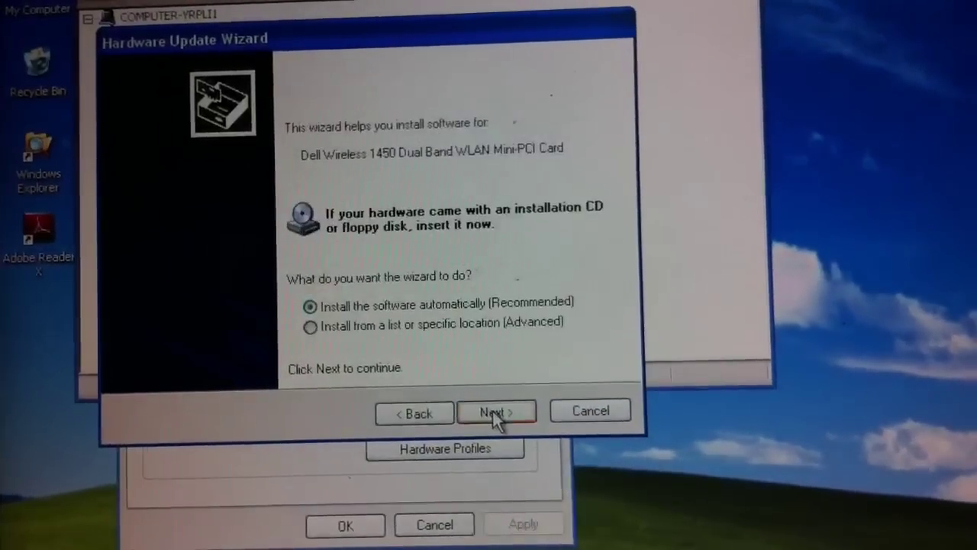
pyautogui.click(310, 322)
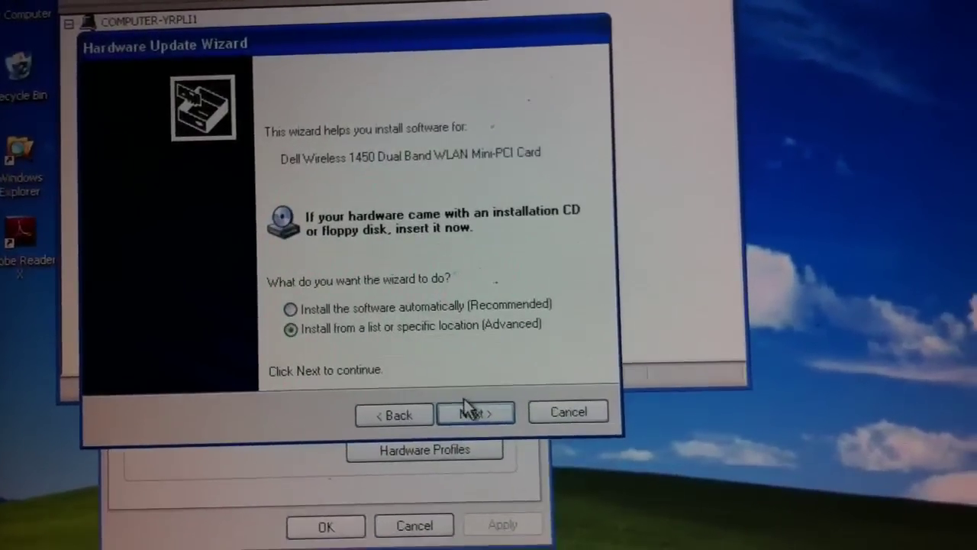
pyautogui.click(475, 413)
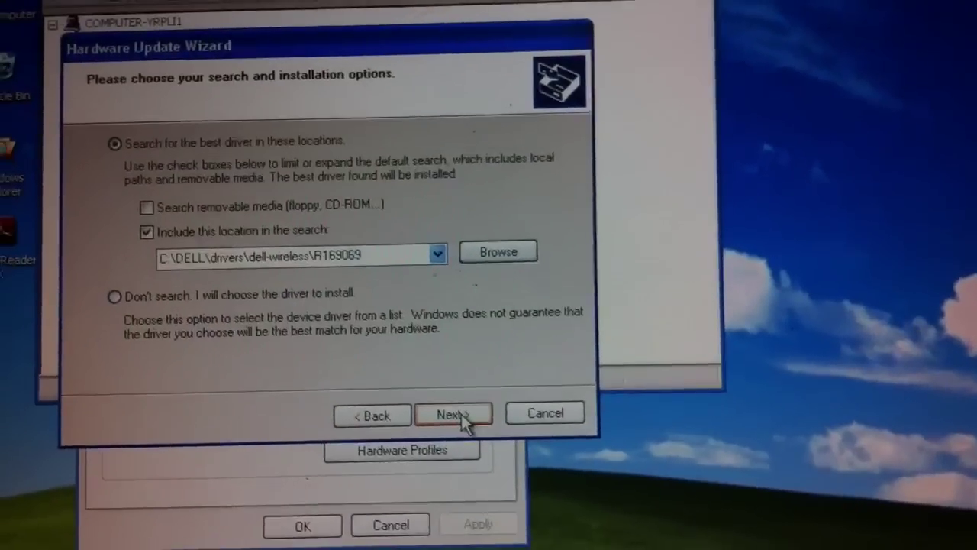
pyautogui.click(452, 412)
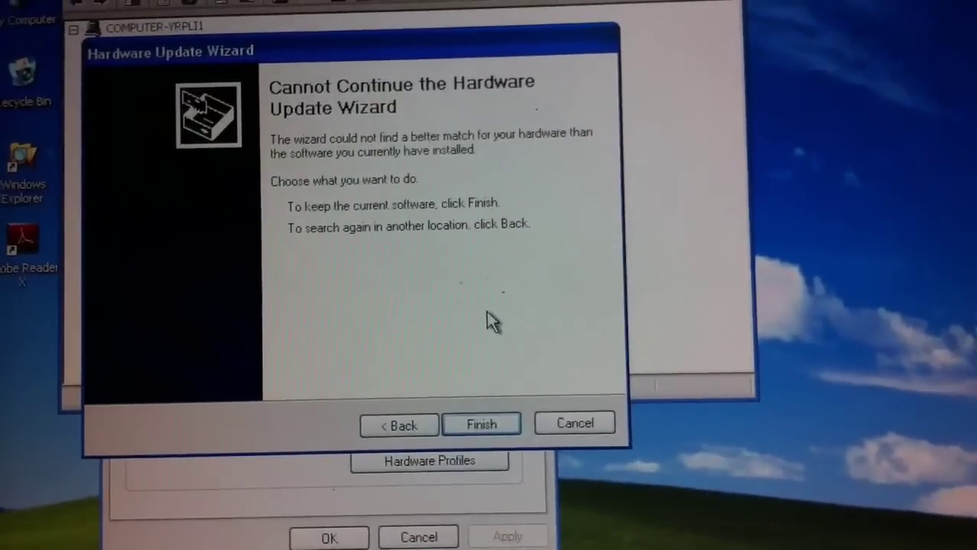
pyautogui.click(483, 424)
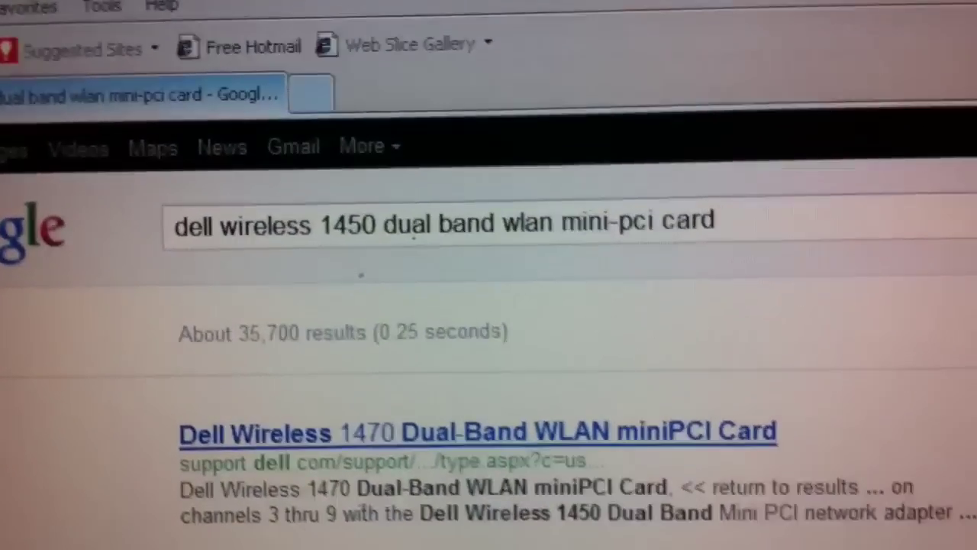
# - Scroll through Google results for 'dell wireless 1450 dual band wlan mini-pci card' to the Dell Support pages
pyautogui.scroll(-3)
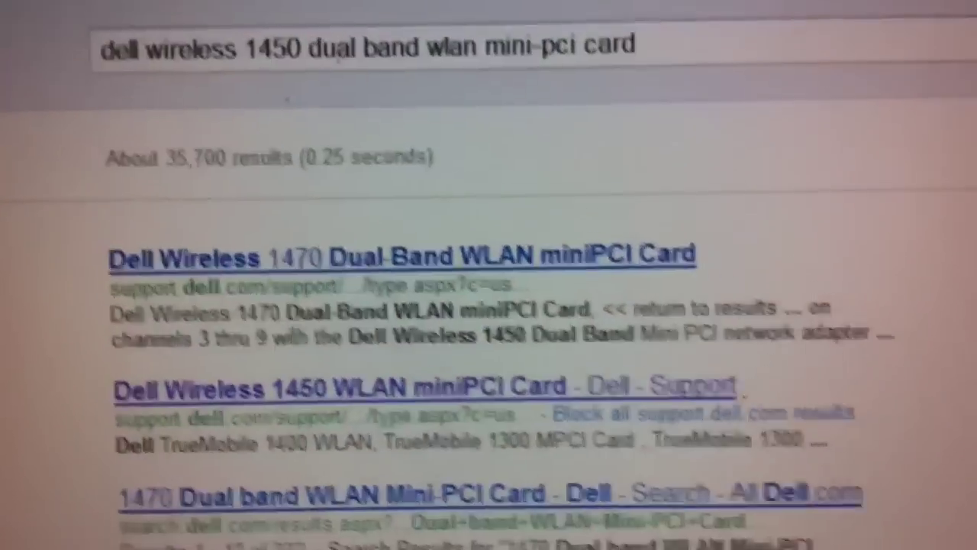
pyautogui.scroll(-3)
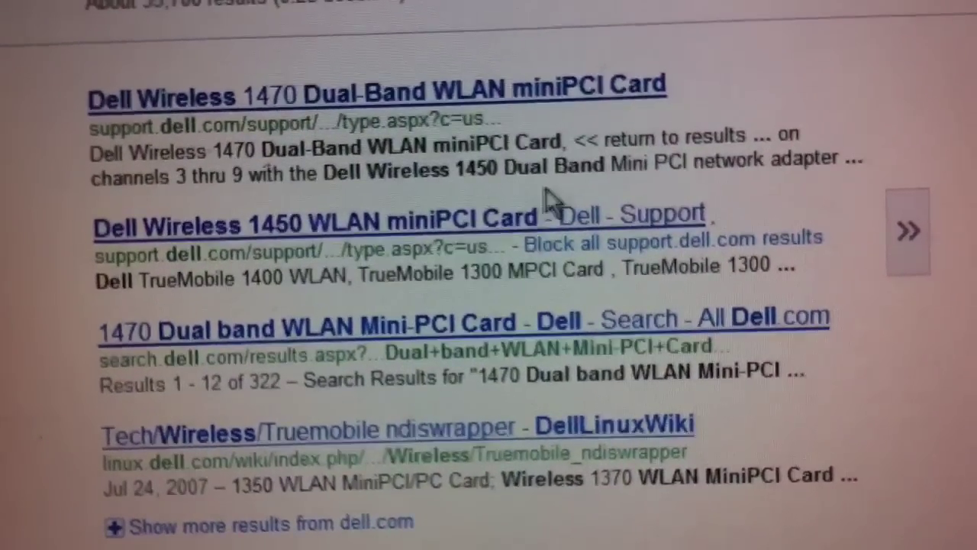
pyautogui.scroll(-3)
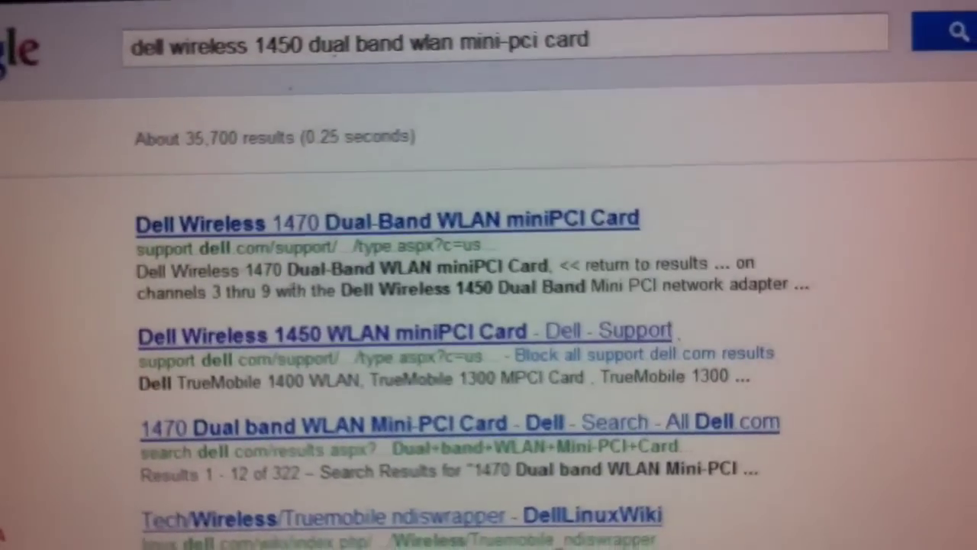
pyautogui.scroll(-3)
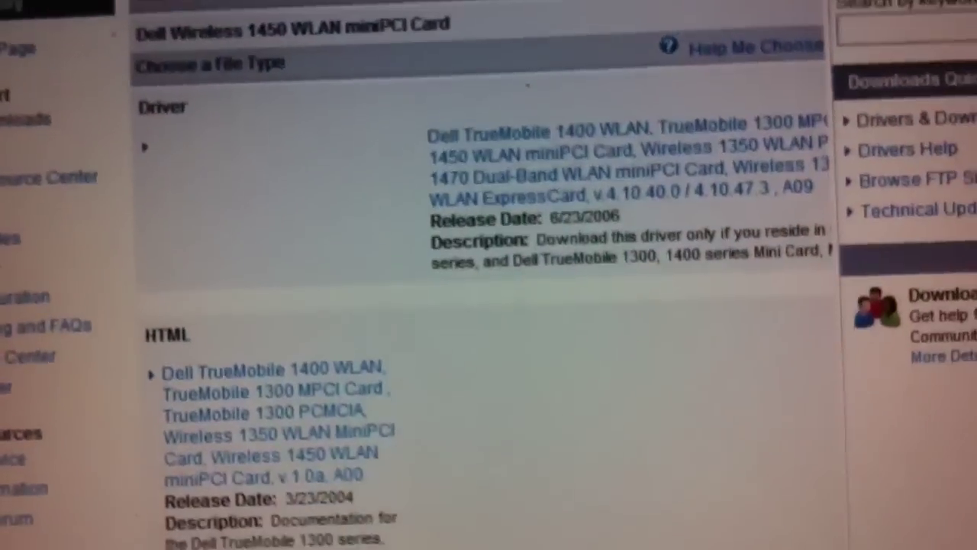
# - Start the 48.6 MB R115321.EXE driver download from Dell Support via the Internet browser option
pyautogui.scroll(-3)
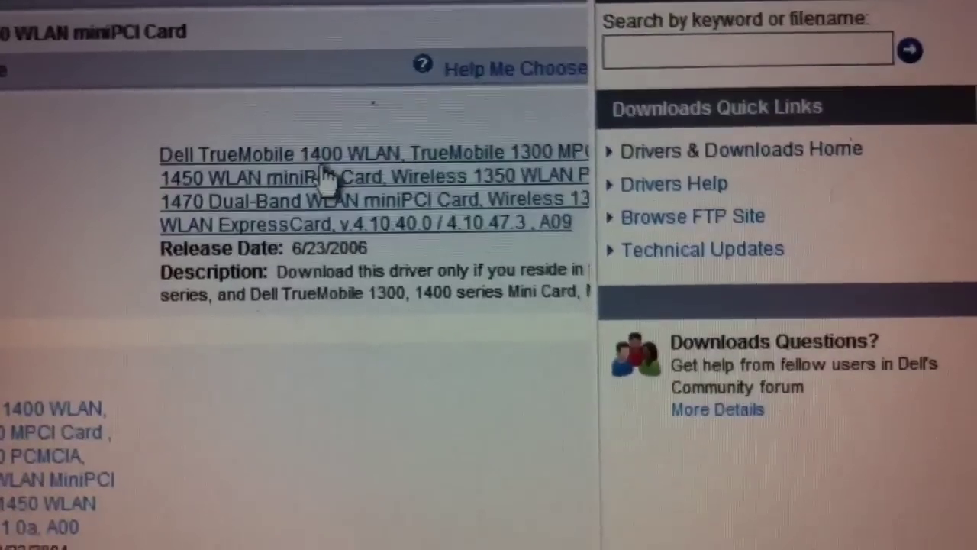
pyautogui.scroll(-3)
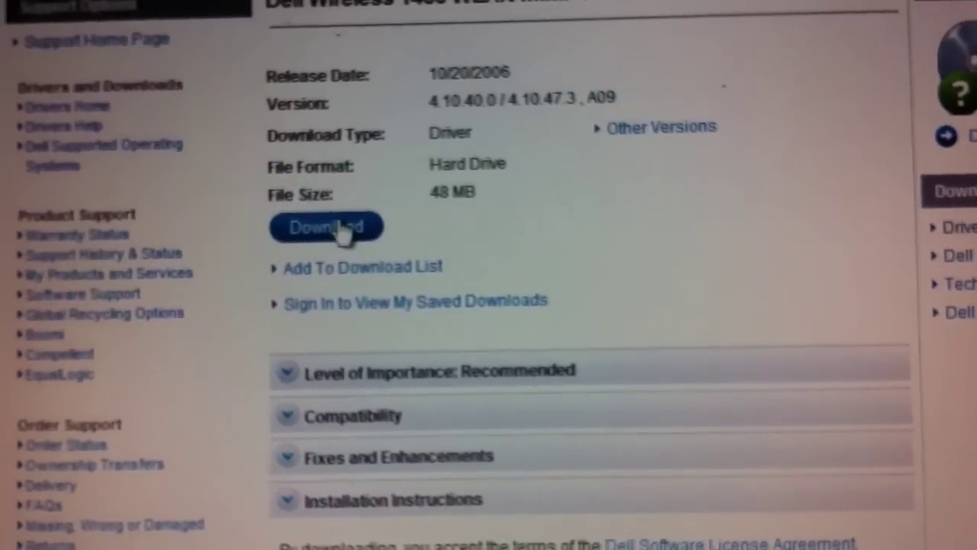
pyautogui.click(327, 226)
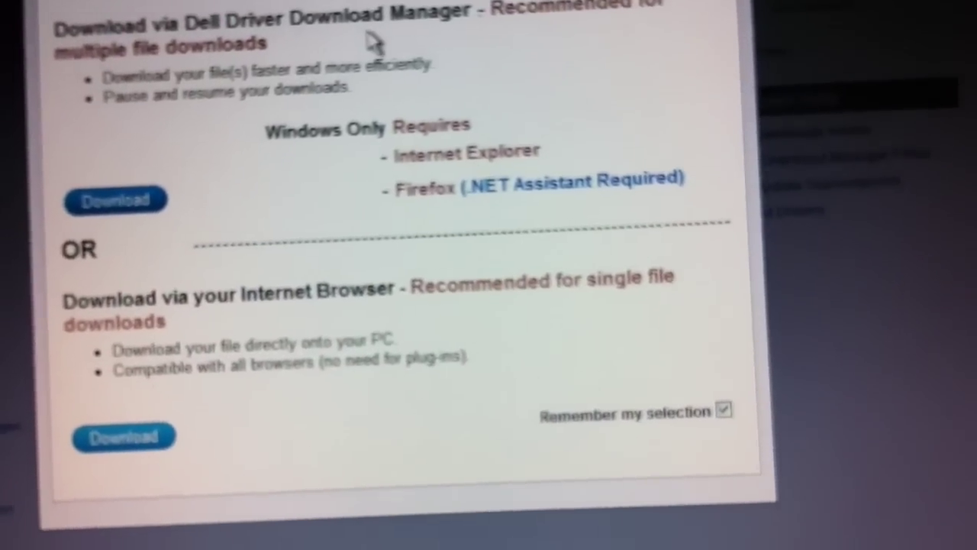
pyautogui.scroll(-3)
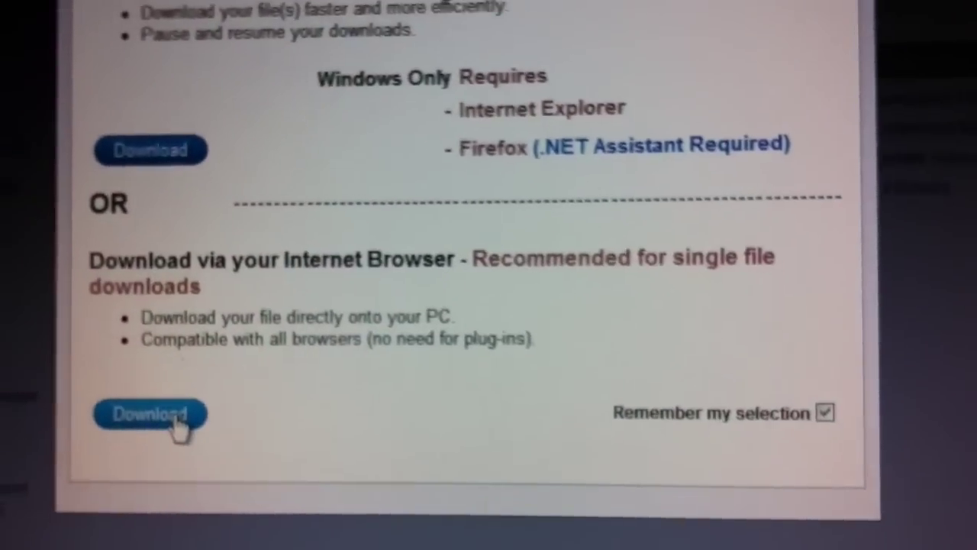
pyautogui.click(149, 416)
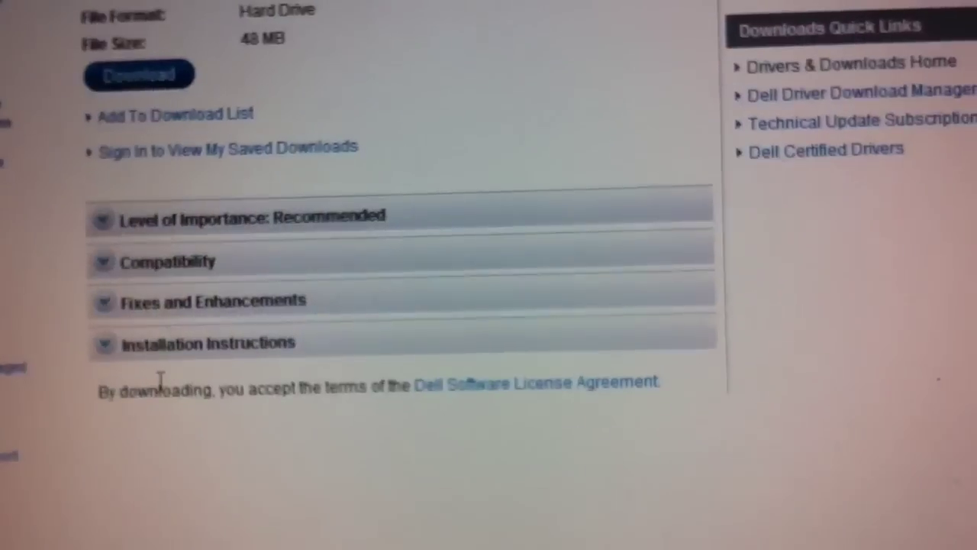
pyautogui.click(139, 73)
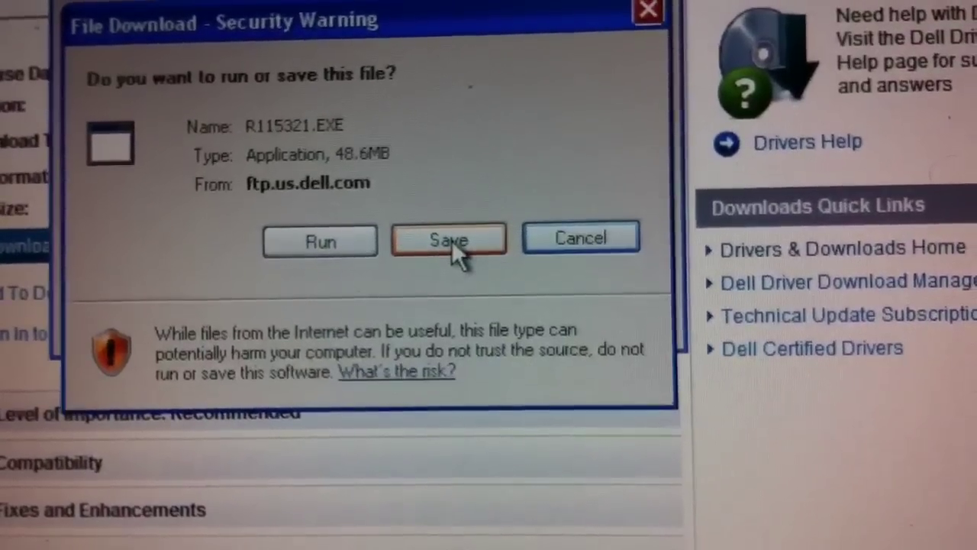
# - Save R115321.EXE into a newly created folder inside the drivers folder
pyautogui.click(449, 239)
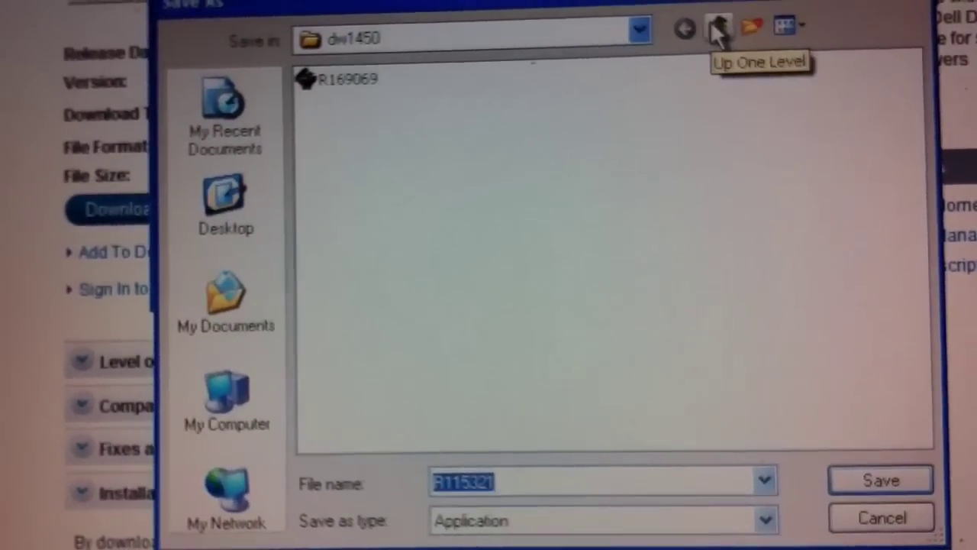
pyautogui.click(717, 28)
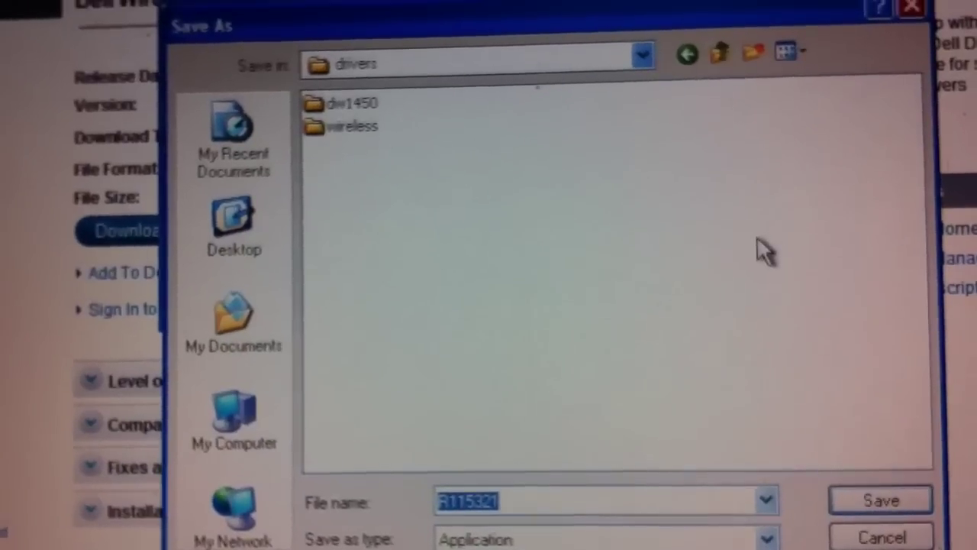
pyautogui.click(752, 65)
pyautogui.write('dell-wireless-n')
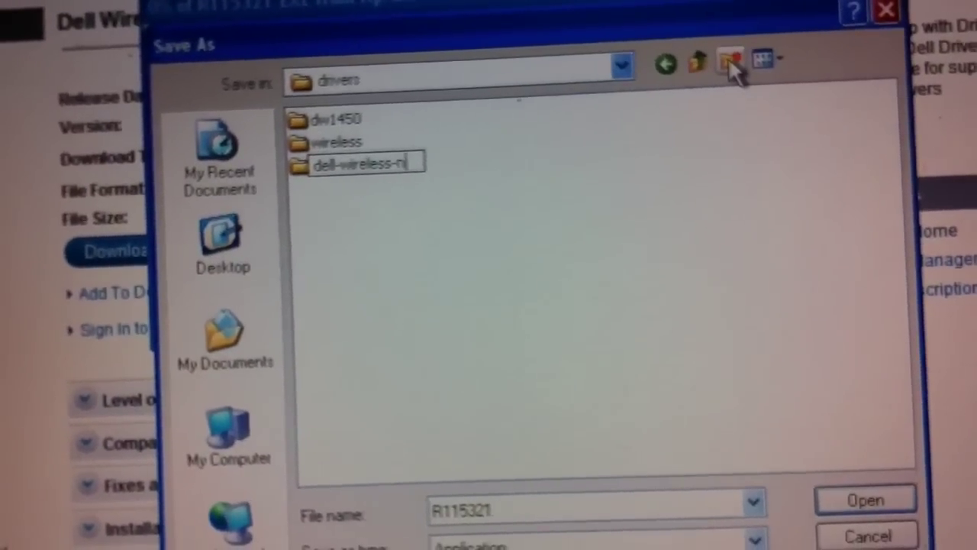
pyautogui.write('ew')
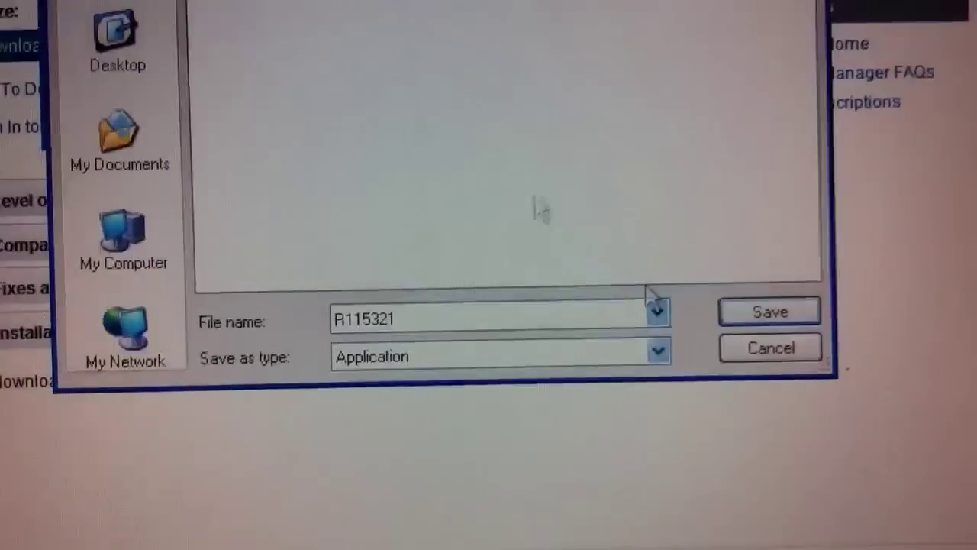
pyautogui.click(770, 312)
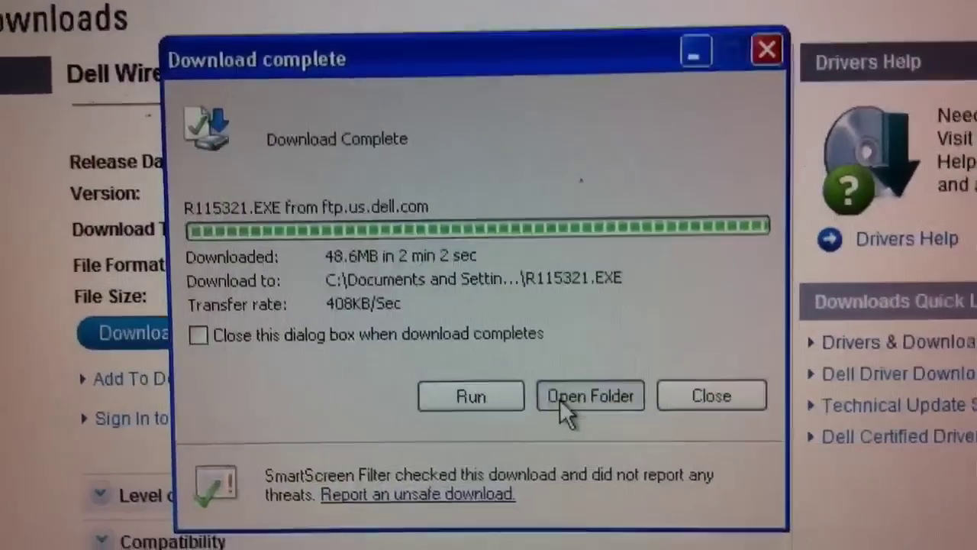
# - Run the downloaded R115321.EXE, confirm the security warning and continue past the supported devices info
pyautogui.click(590, 396)
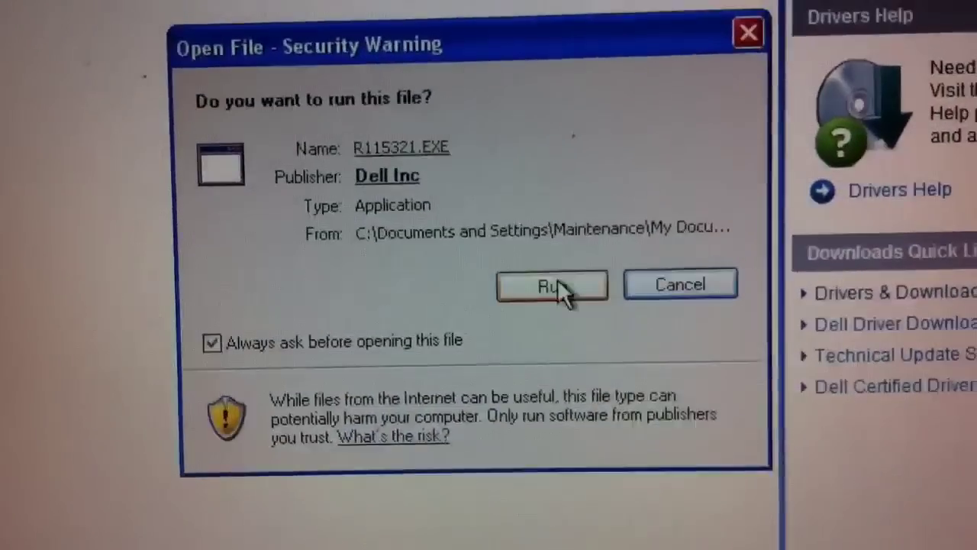
pyautogui.click(551, 284)
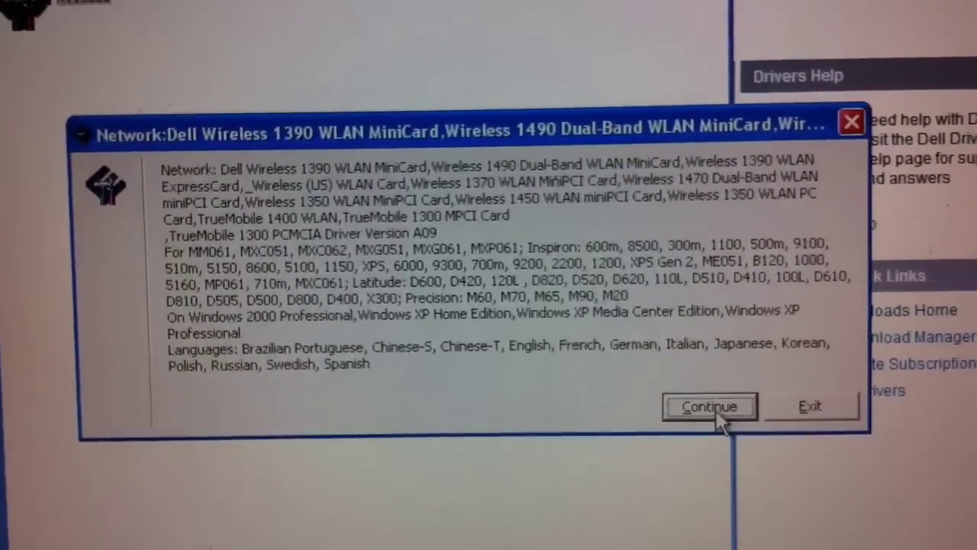
pyautogui.click(709, 406)
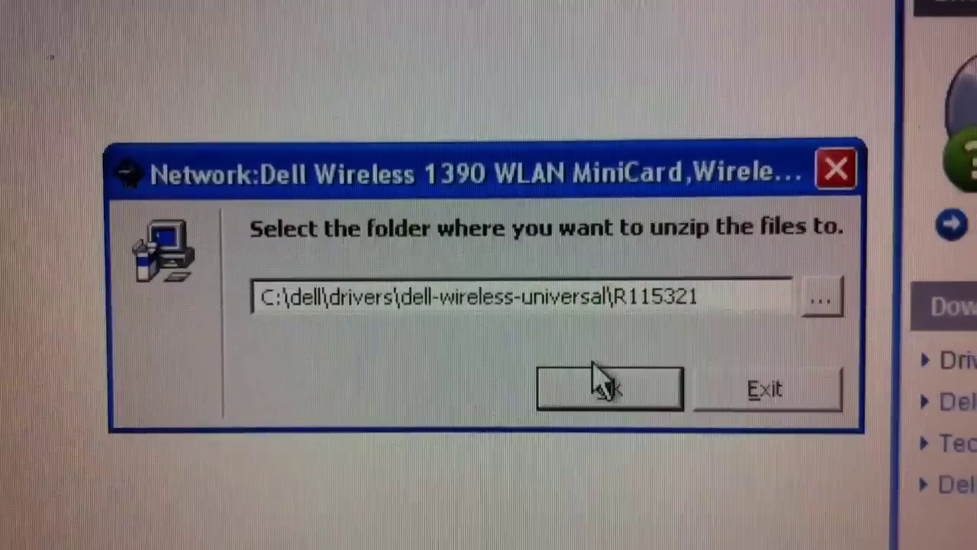
# - Unzip the driver files into C:\dell\drivers\dell-wireless-universal\R115321 and confirm success
pyautogui.click(608, 388)
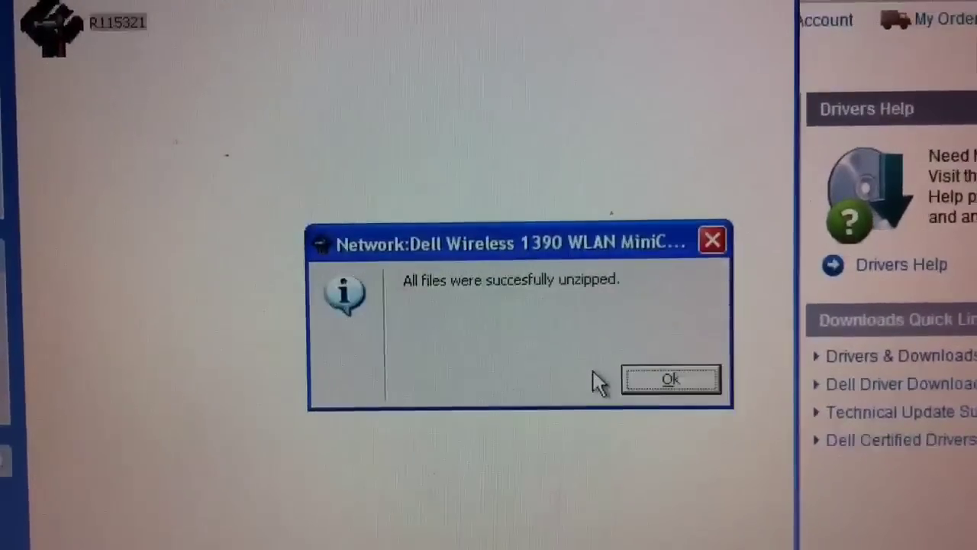
pyautogui.click(671, 379)
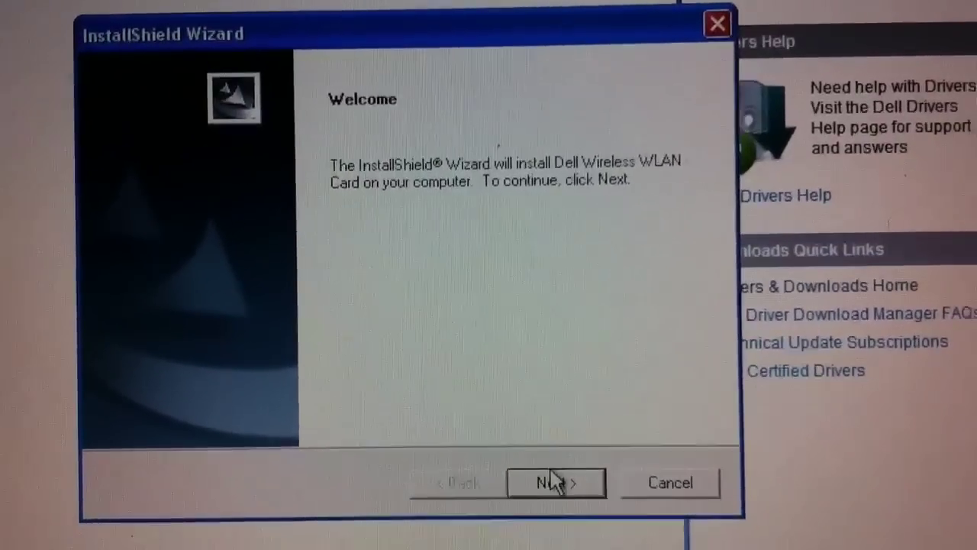
# - Install the Dell Wireless WLAN Card software and finish with 'Yes, I want to restart my computer now'
pyautogui.click(556, 483)
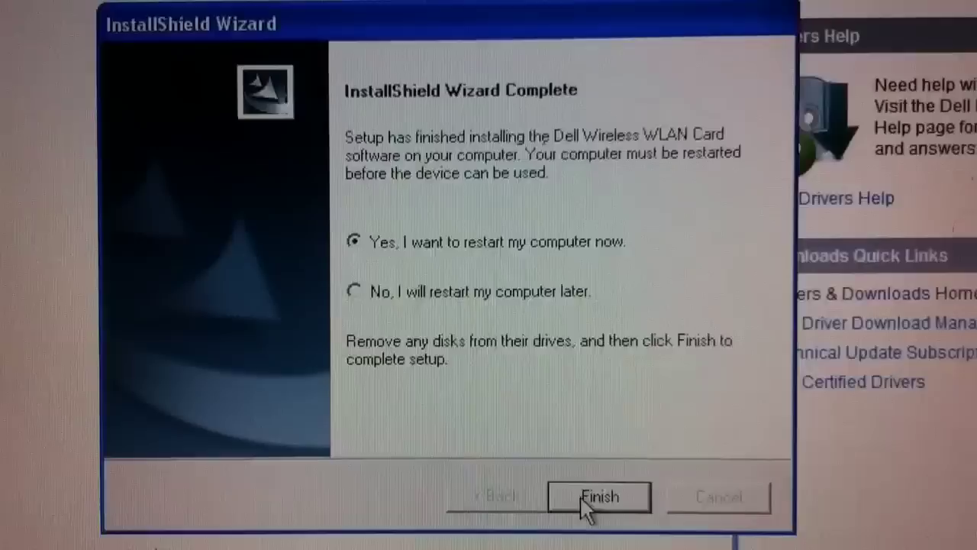
pyautogui.click(599, 497)
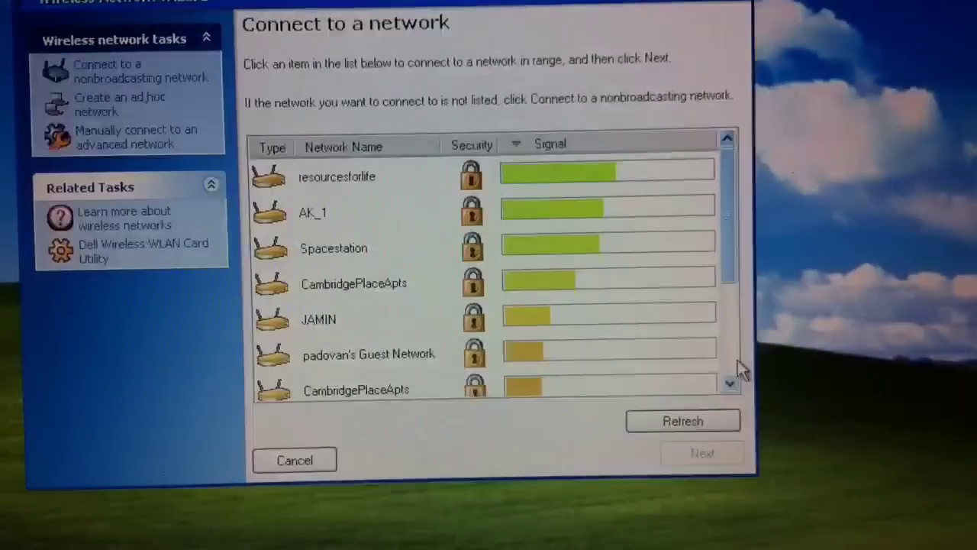
pyautogui.scroll(-3)
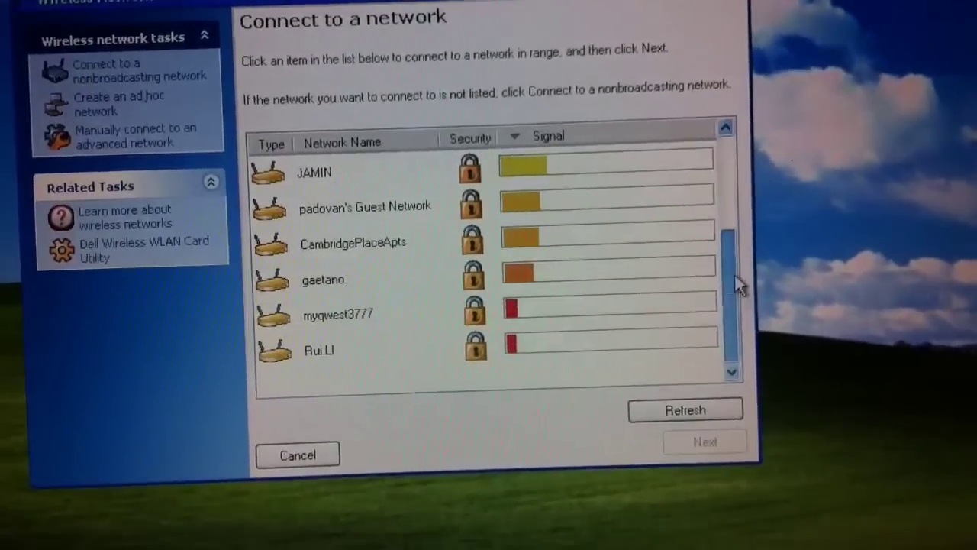